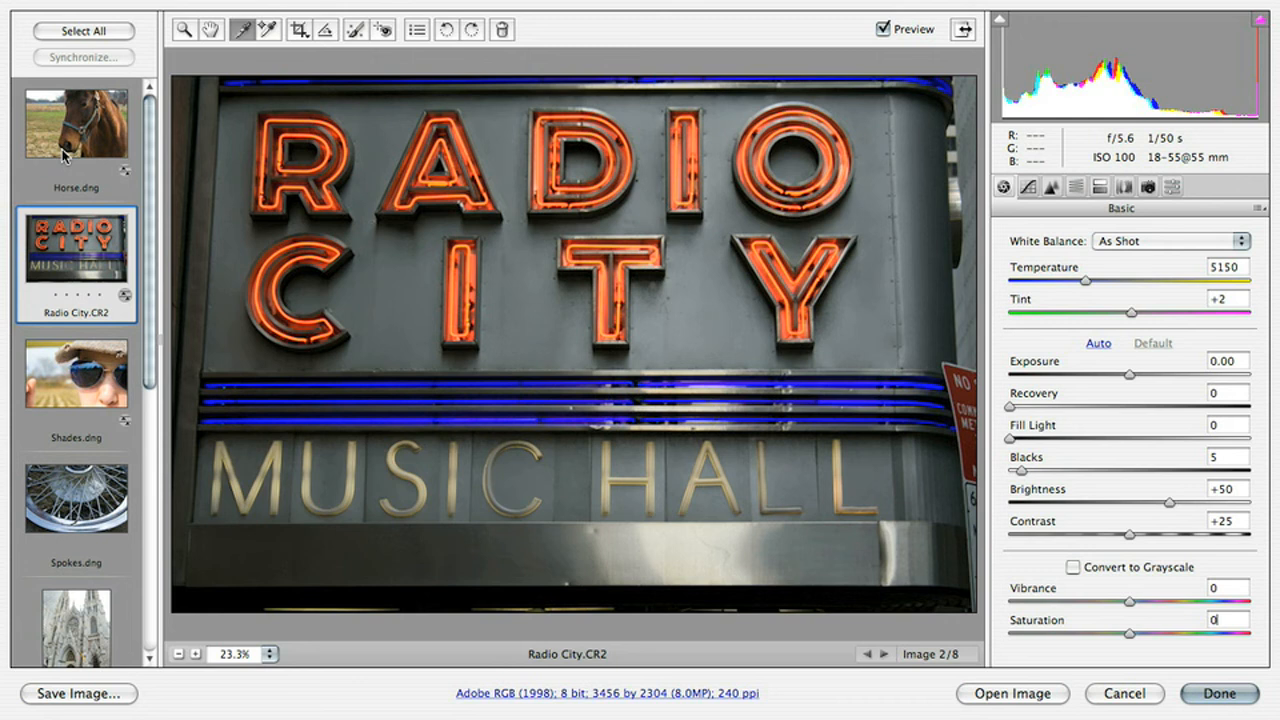
Open Horse.dng from the filmstrip for editing
click(70, 135)
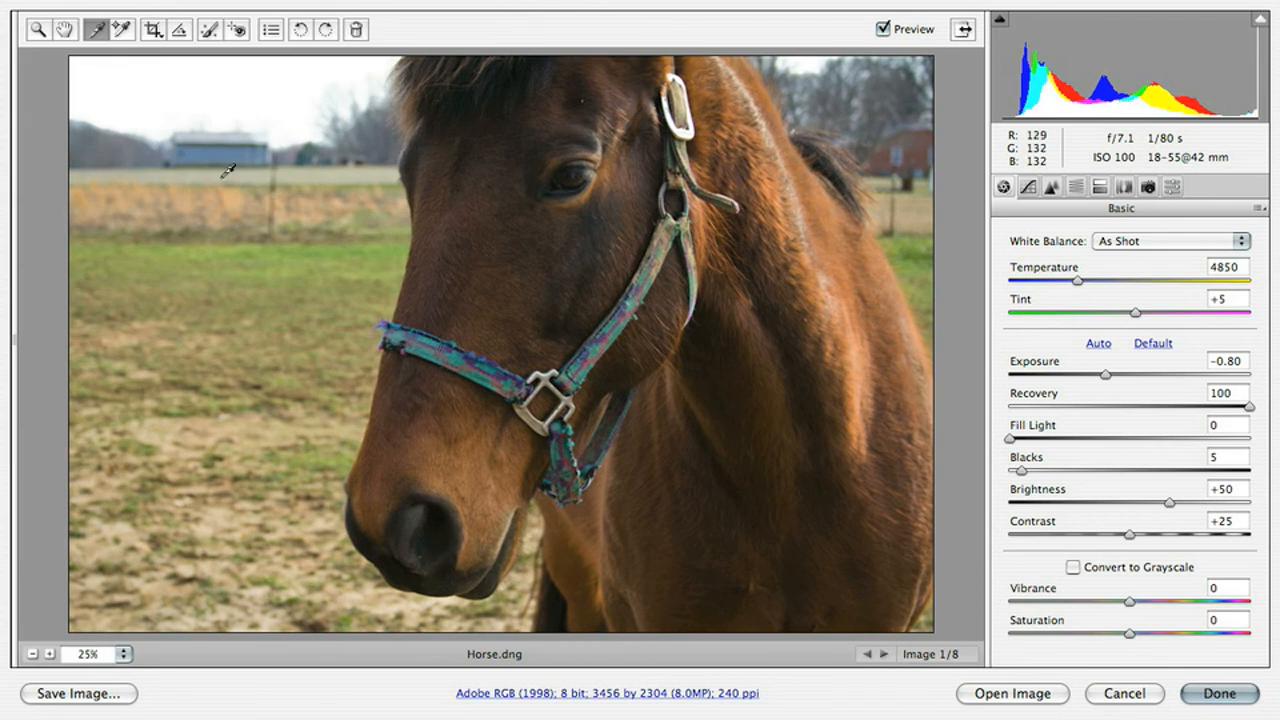
mouse_move(697, 402)
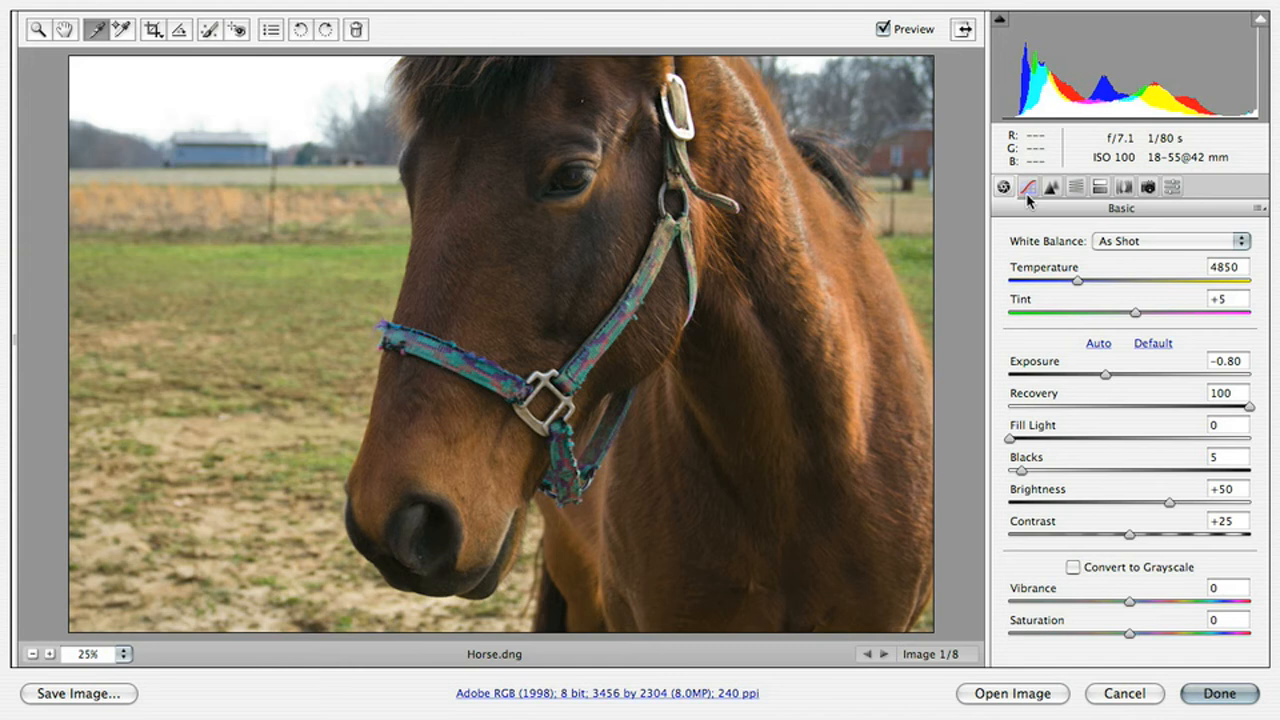
mouse_move(1029, 190)
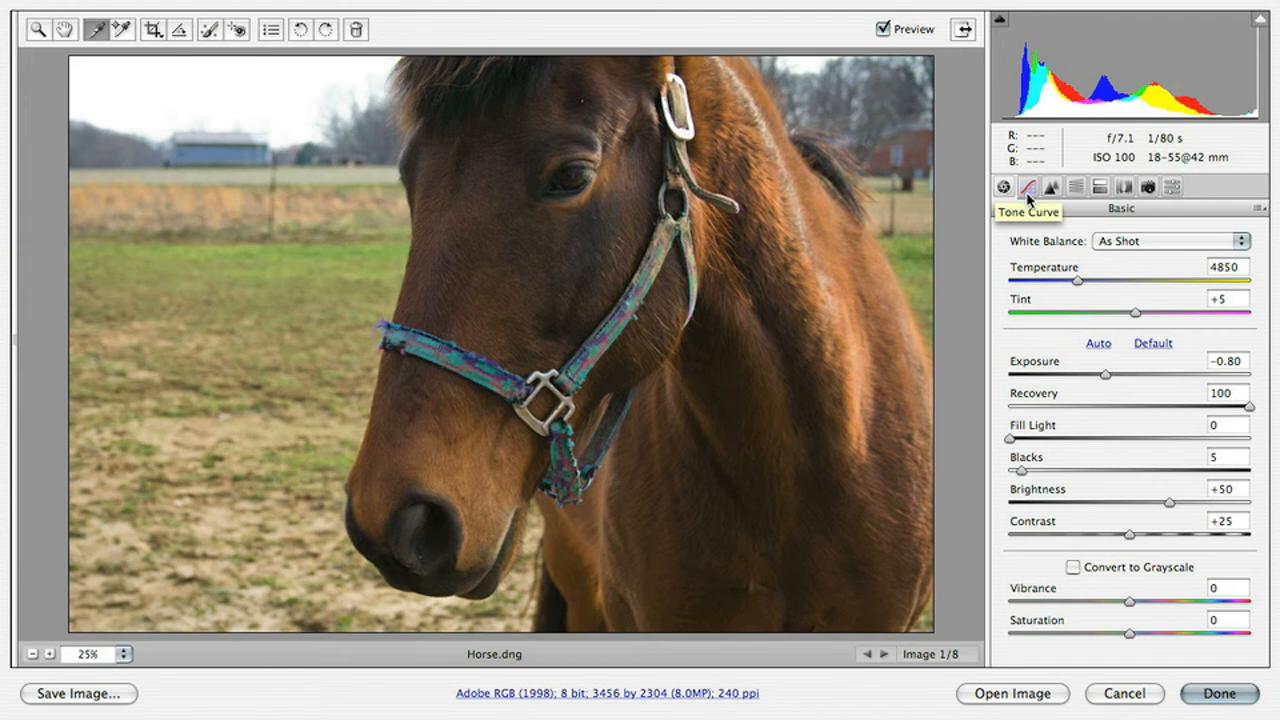
Show the parametric tone curve and raise Highlights to +32
click(1028, 187)
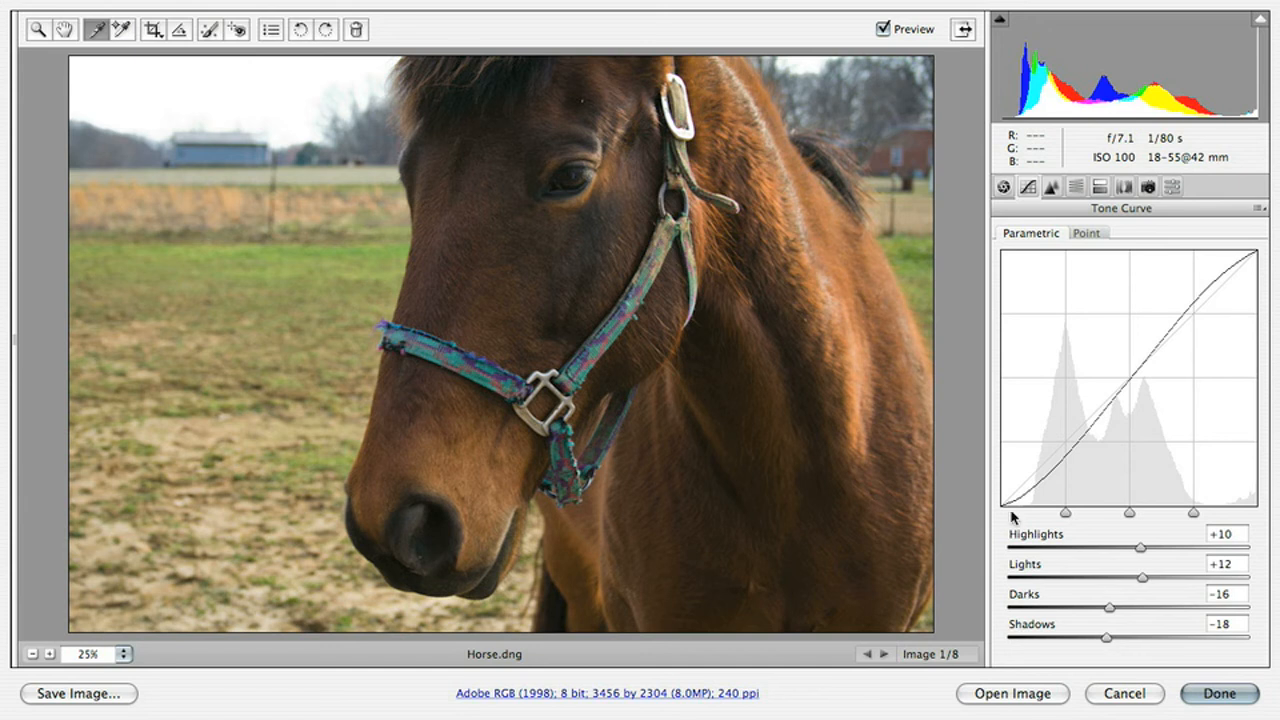
mouse_move(1260, 285)
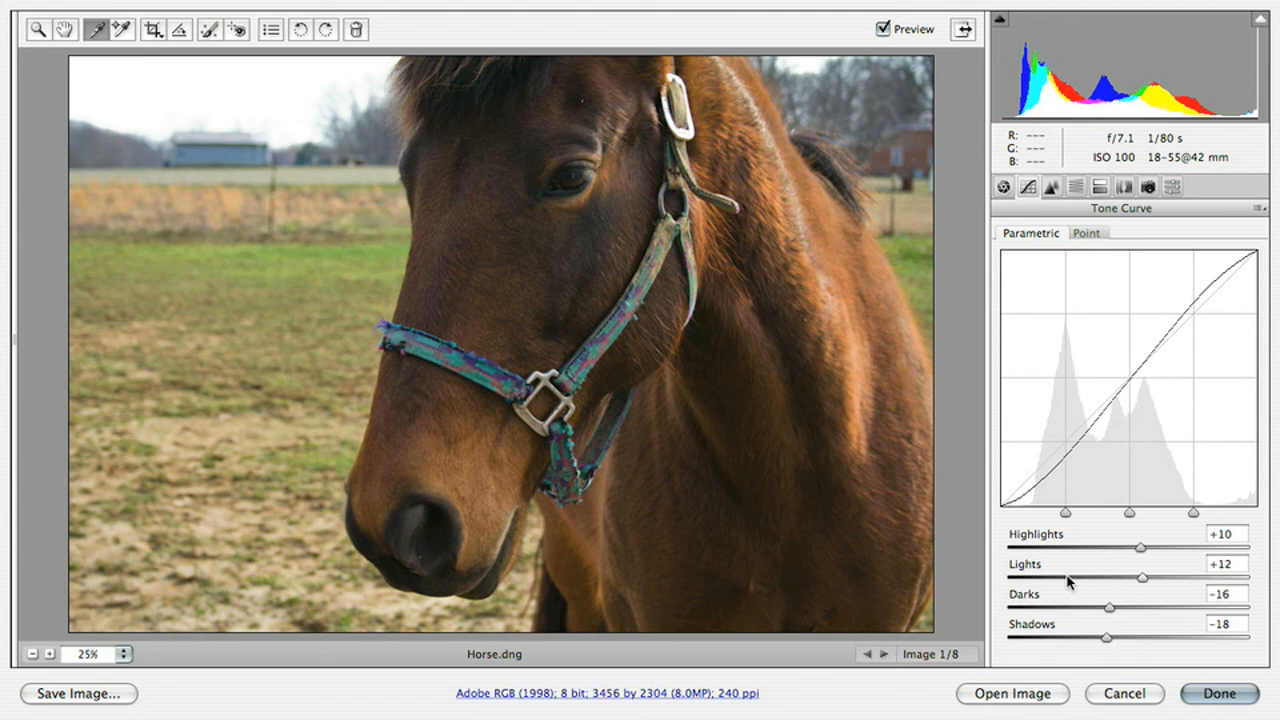
mouse_move(1103, 575)
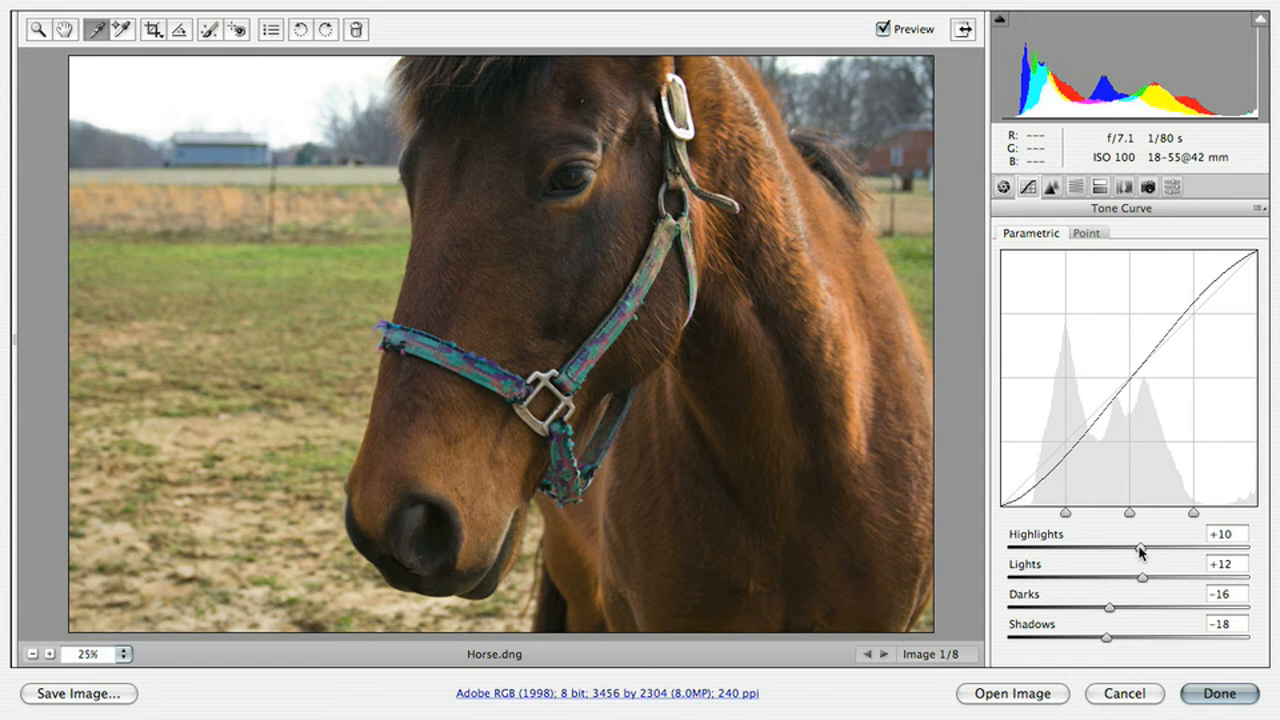
drag(1140, 548, 1160, 548)
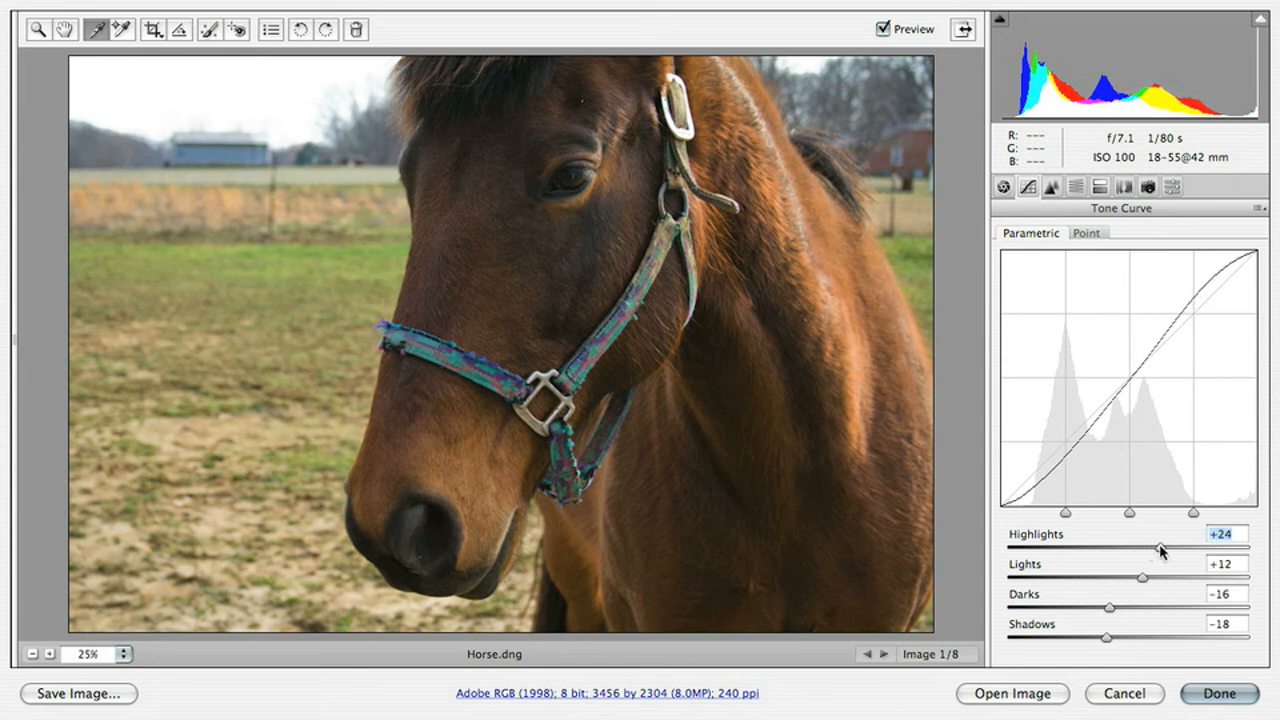
drag(1159, 550, 1167, 550)
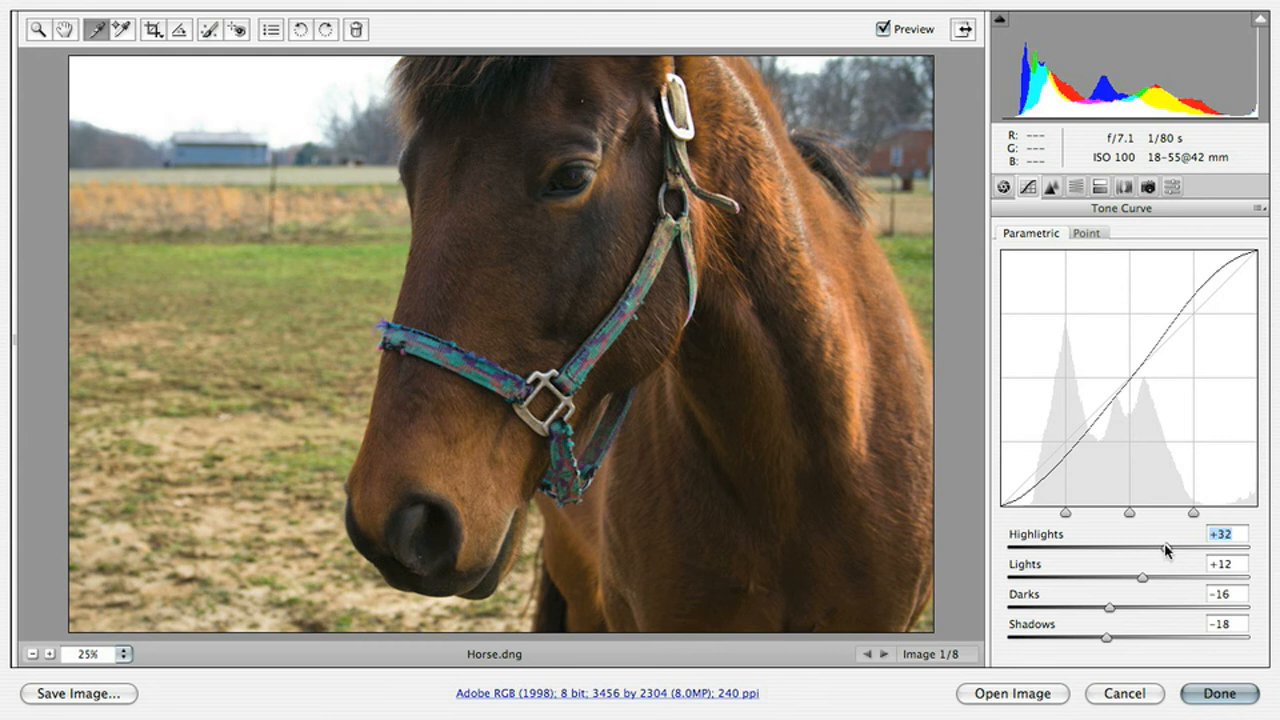
mouse_move(1245, 272)
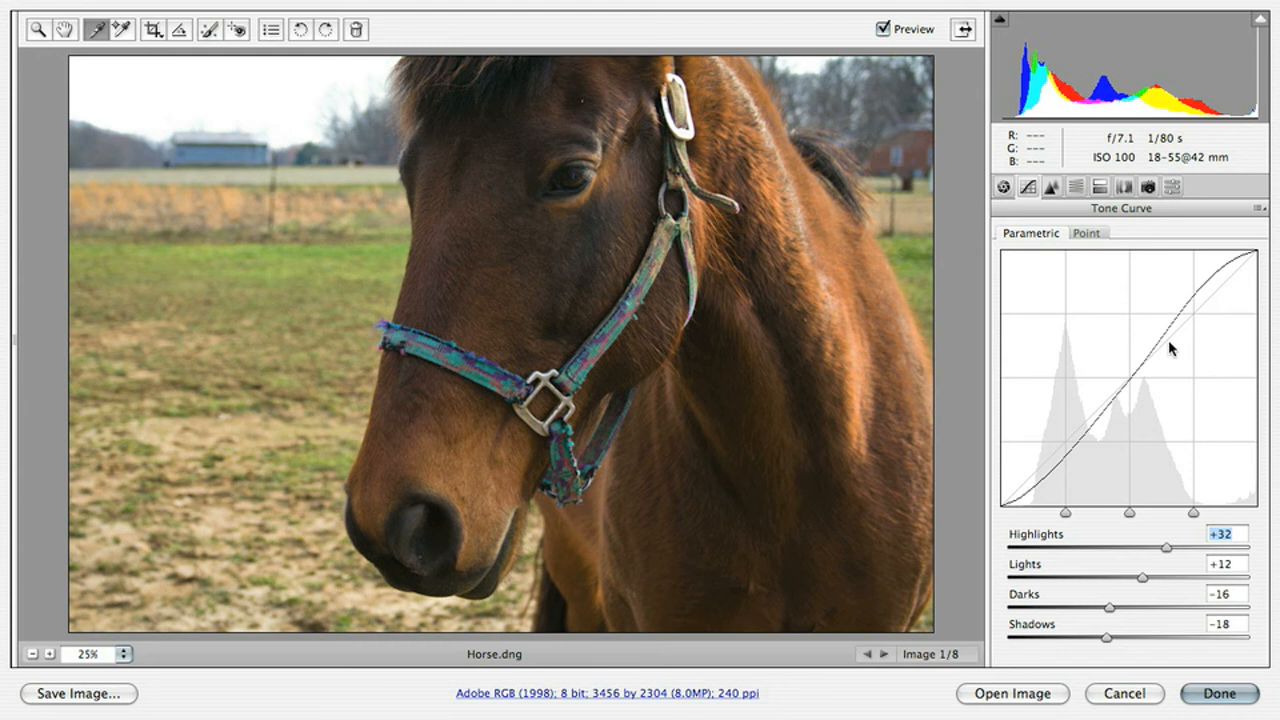
mouse_move(983, 363)
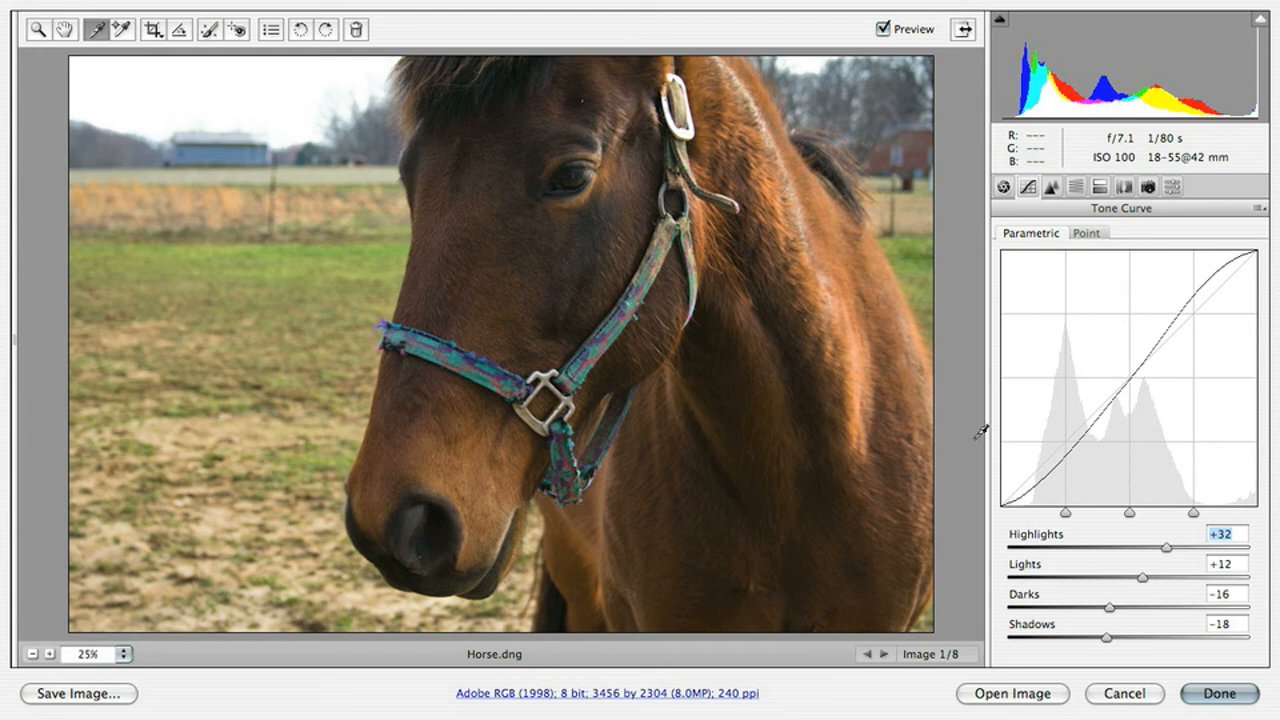
mouse_move(1057, 488)
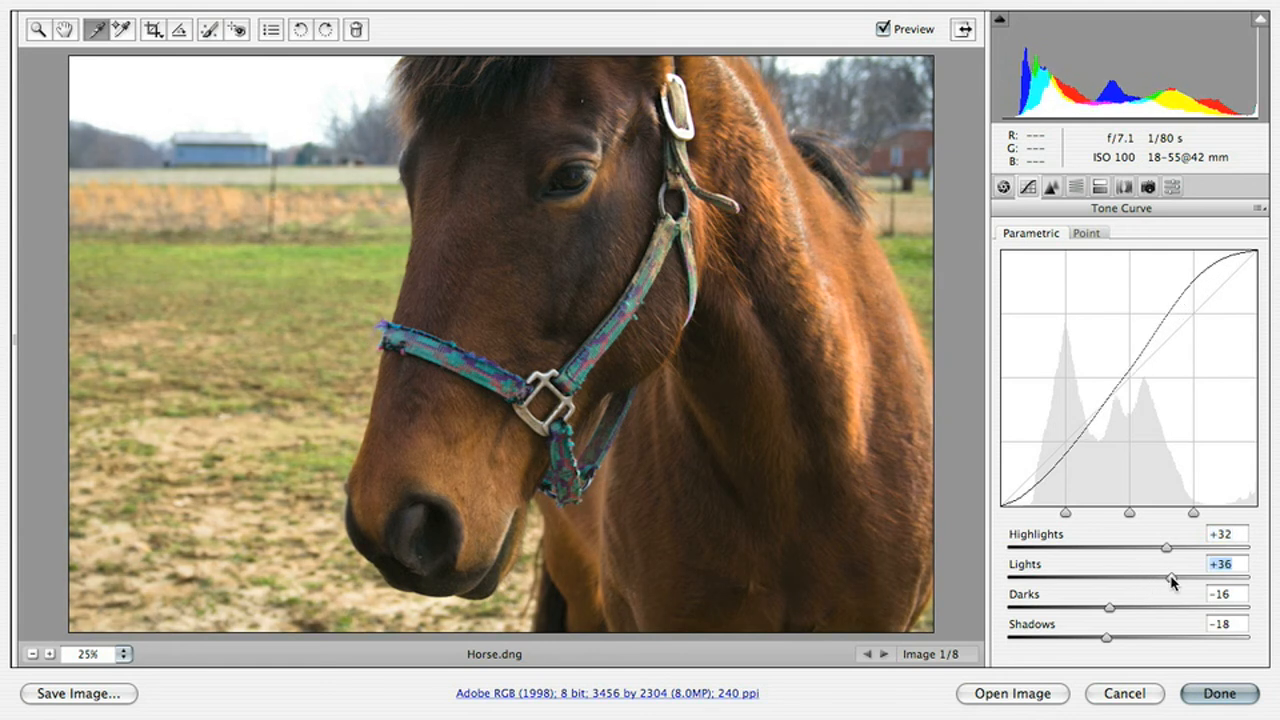
Set Lights to +35 and lift Darks from -16 to +8
drag(1170, 550, 1168, 550)
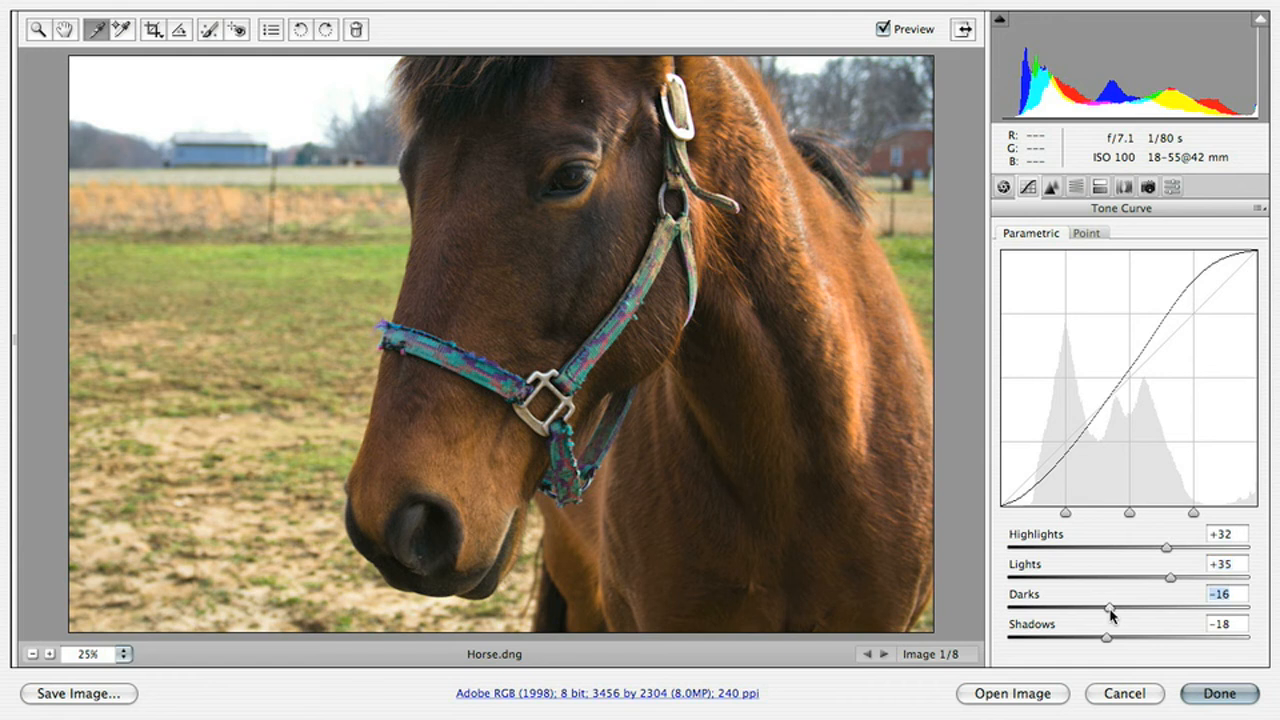
drag(1107, 608, 1131, 608)
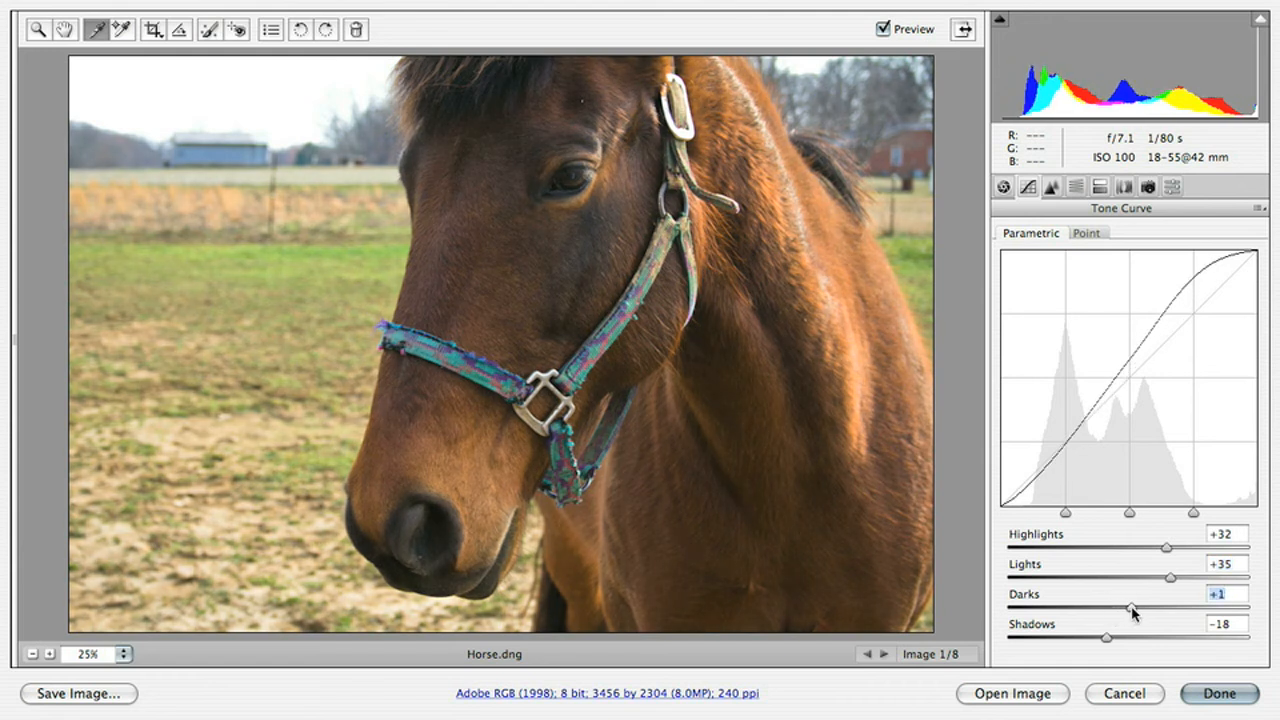
drag(1131, 607, 1140, 607)
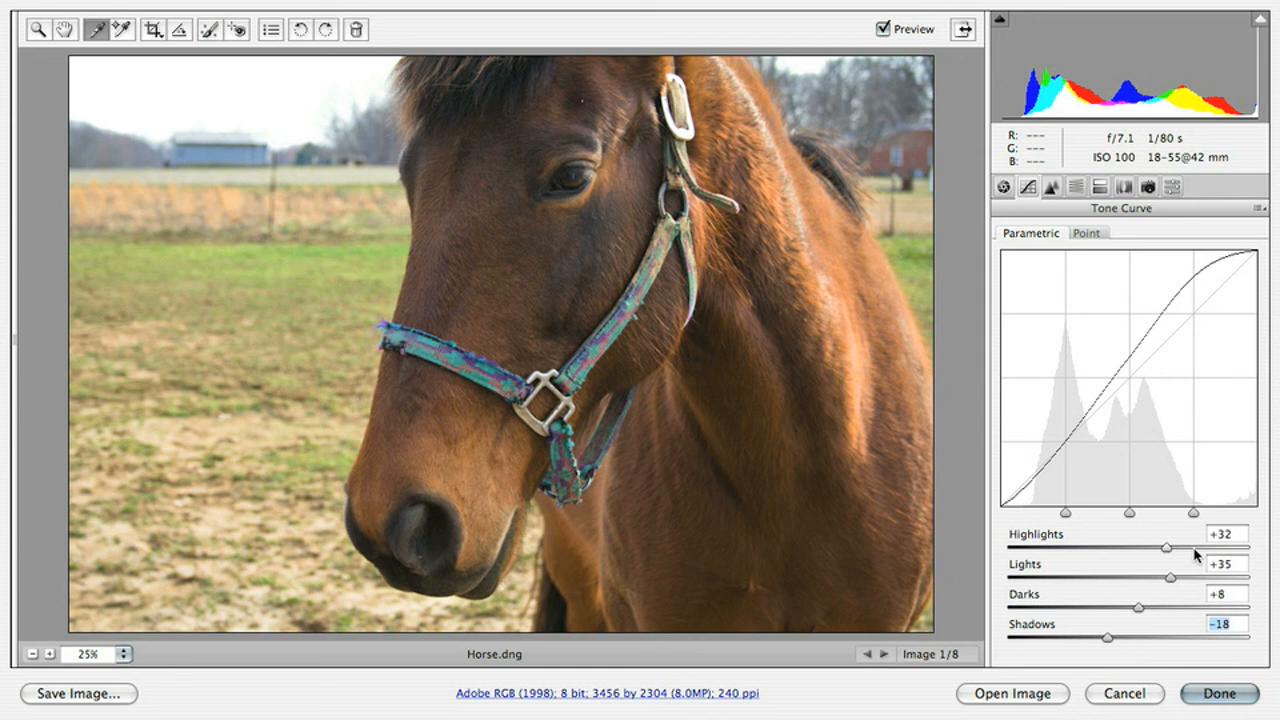
mouse_move(1109, 640)
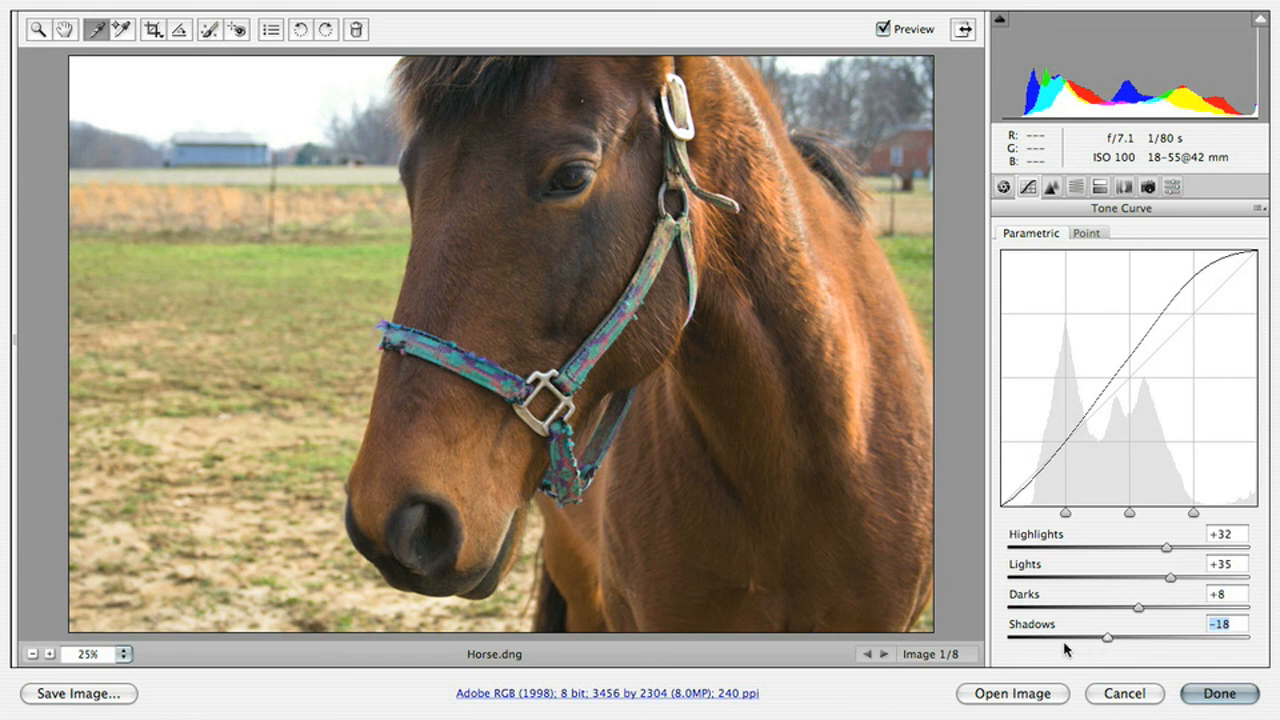
mouse_move(1045, 644)
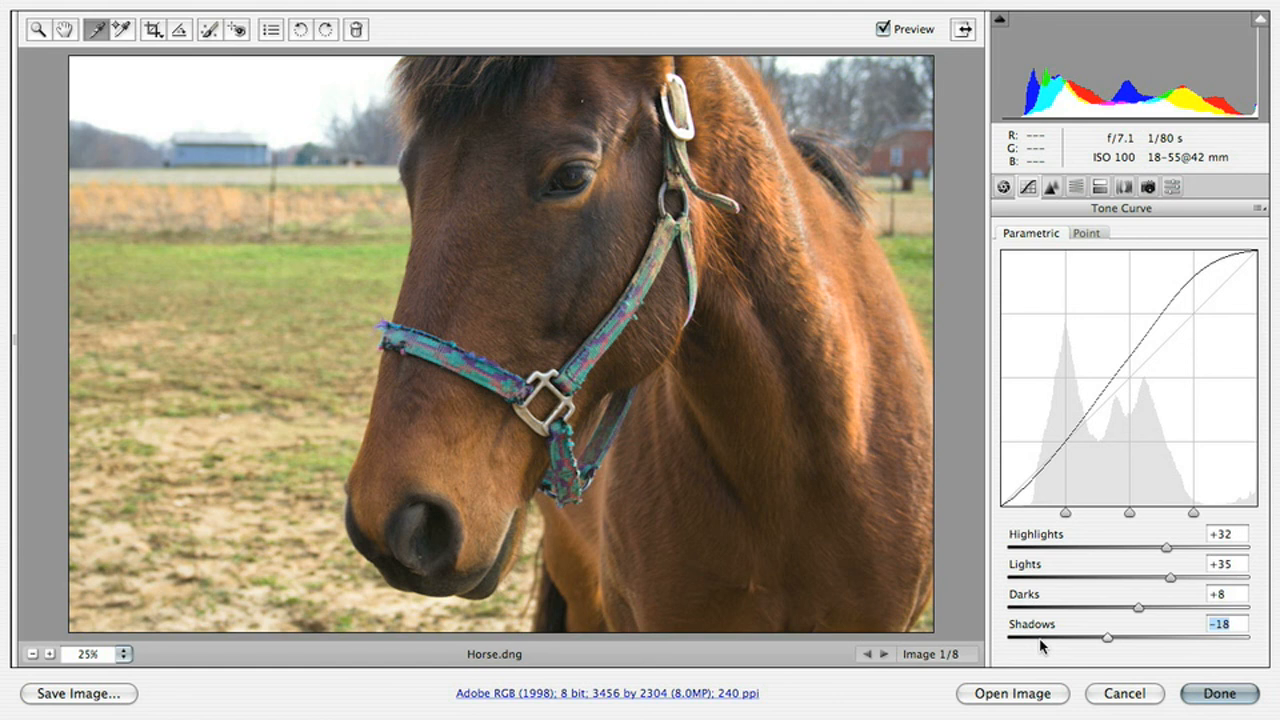
mouse_move(1160, 668)
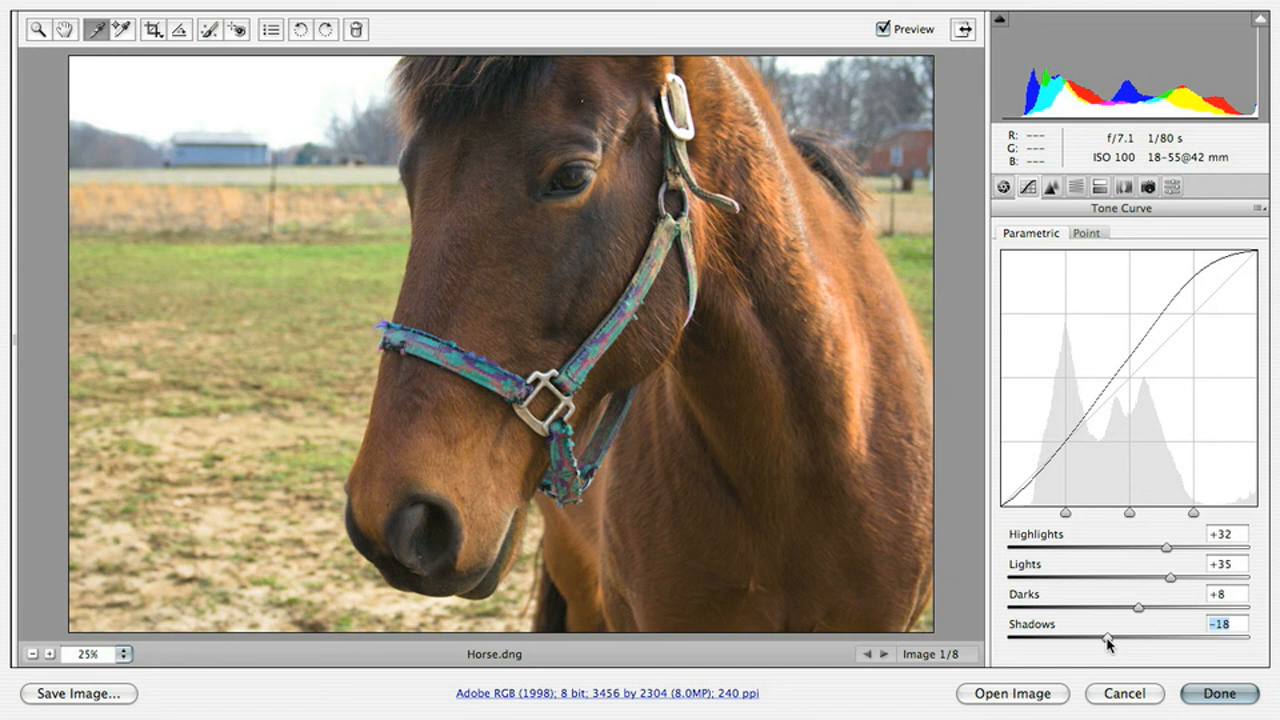
Try Shadows at +100, then settle it at -49
drag(1107, 638, 1248, 638)
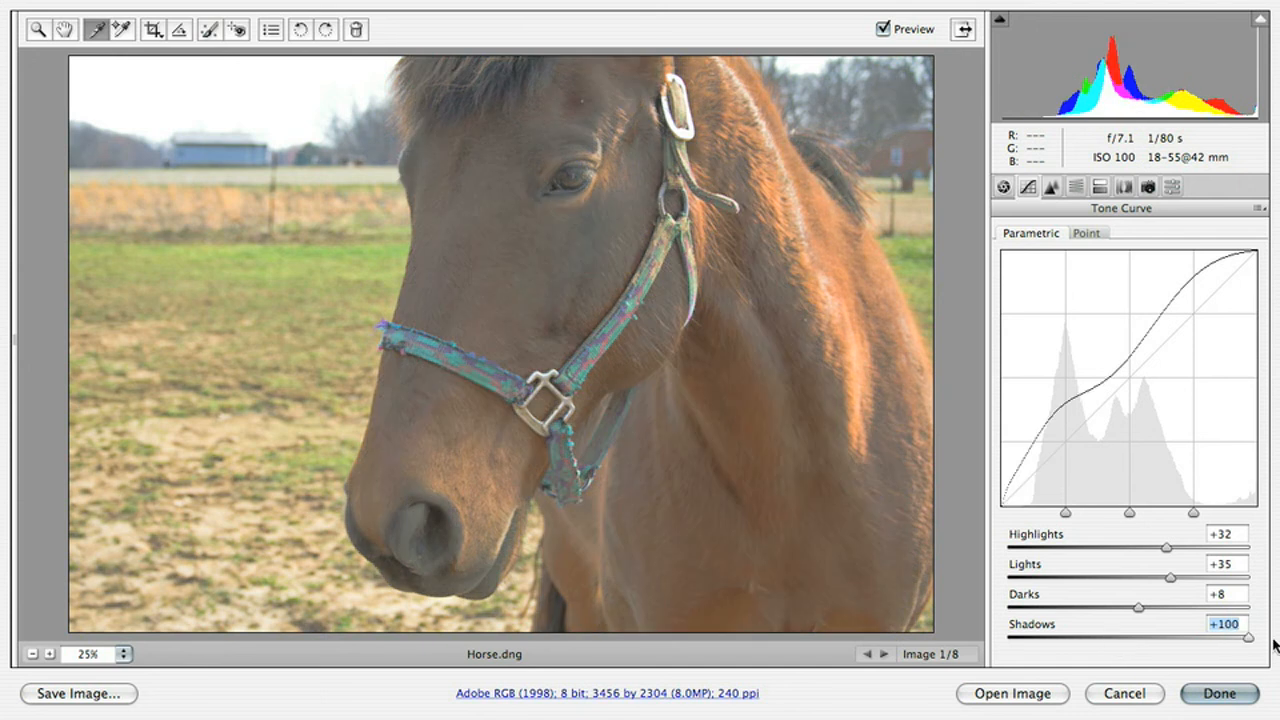
mouse_move(1185, 657)
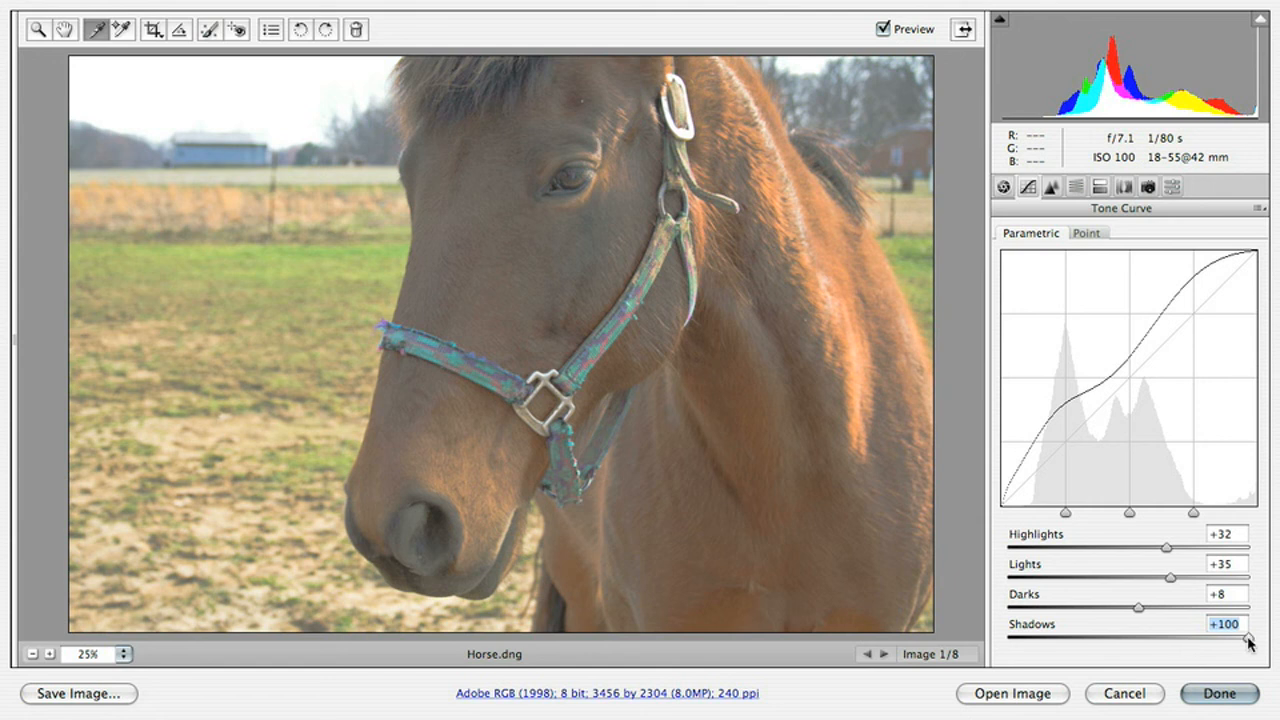
drag(1248, 636, 1095, 636)
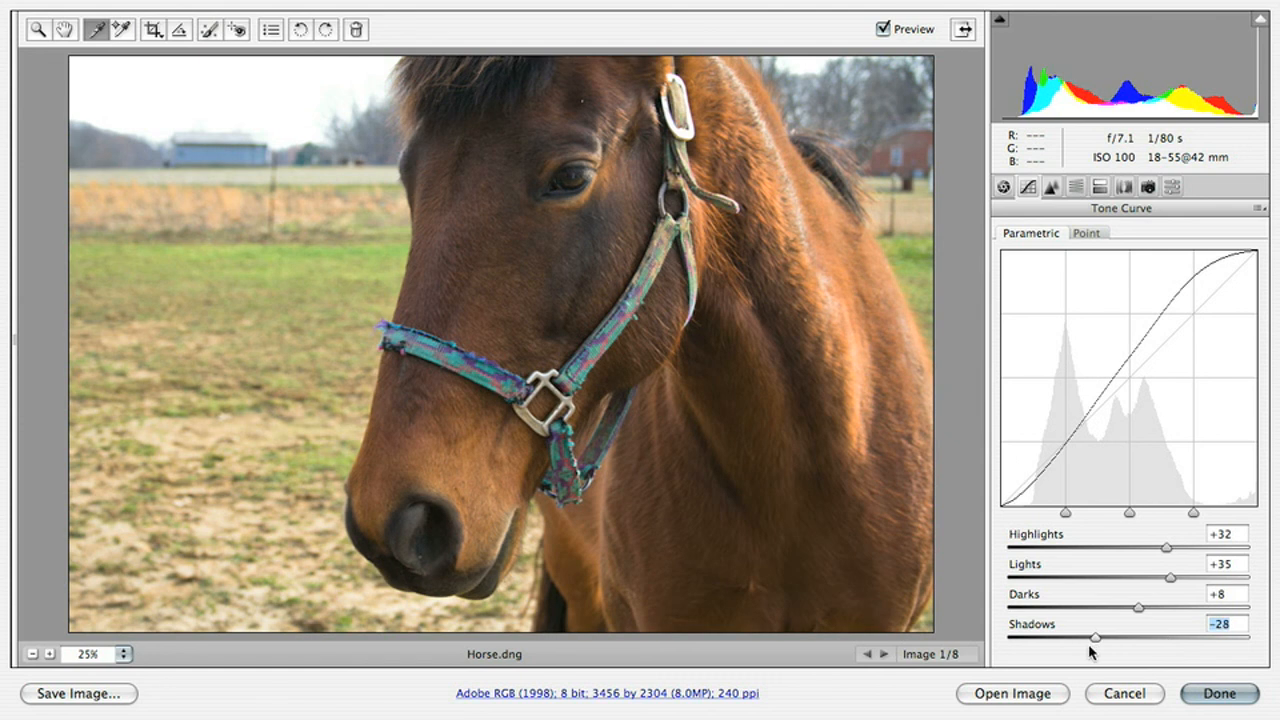
drag(1095, 637, 1070, 637)
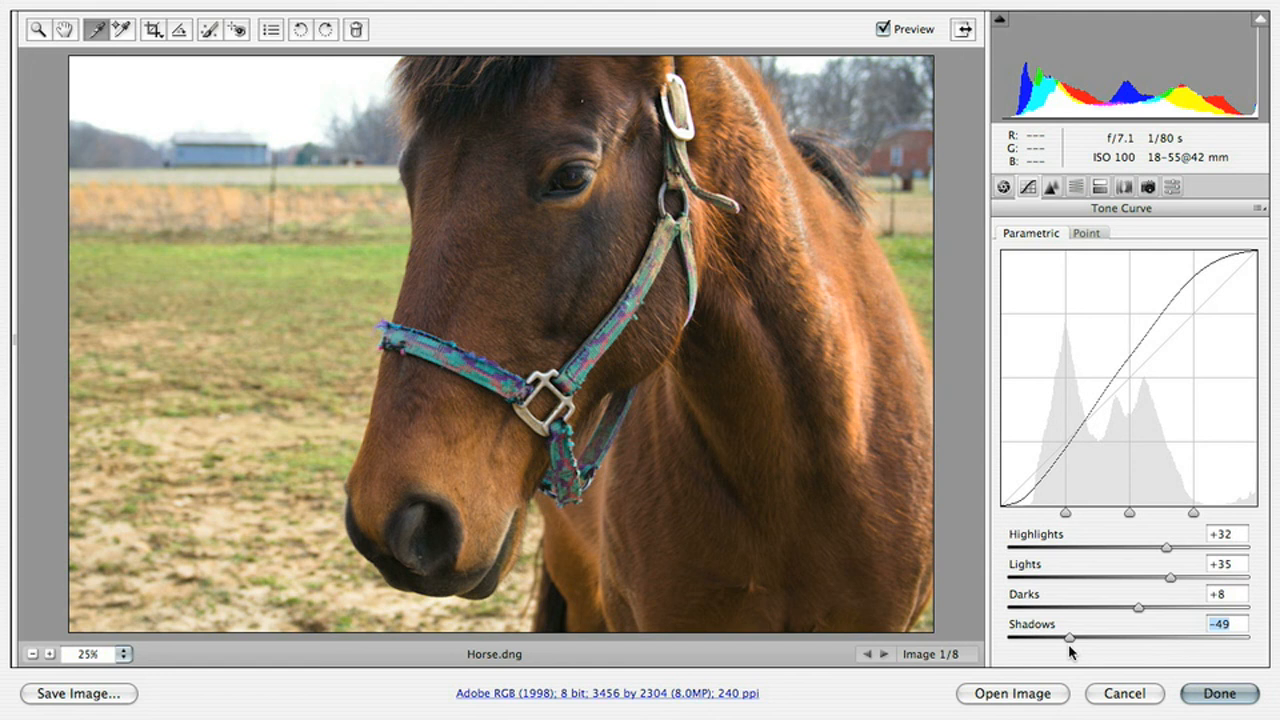
mouse_move(1113, 462)
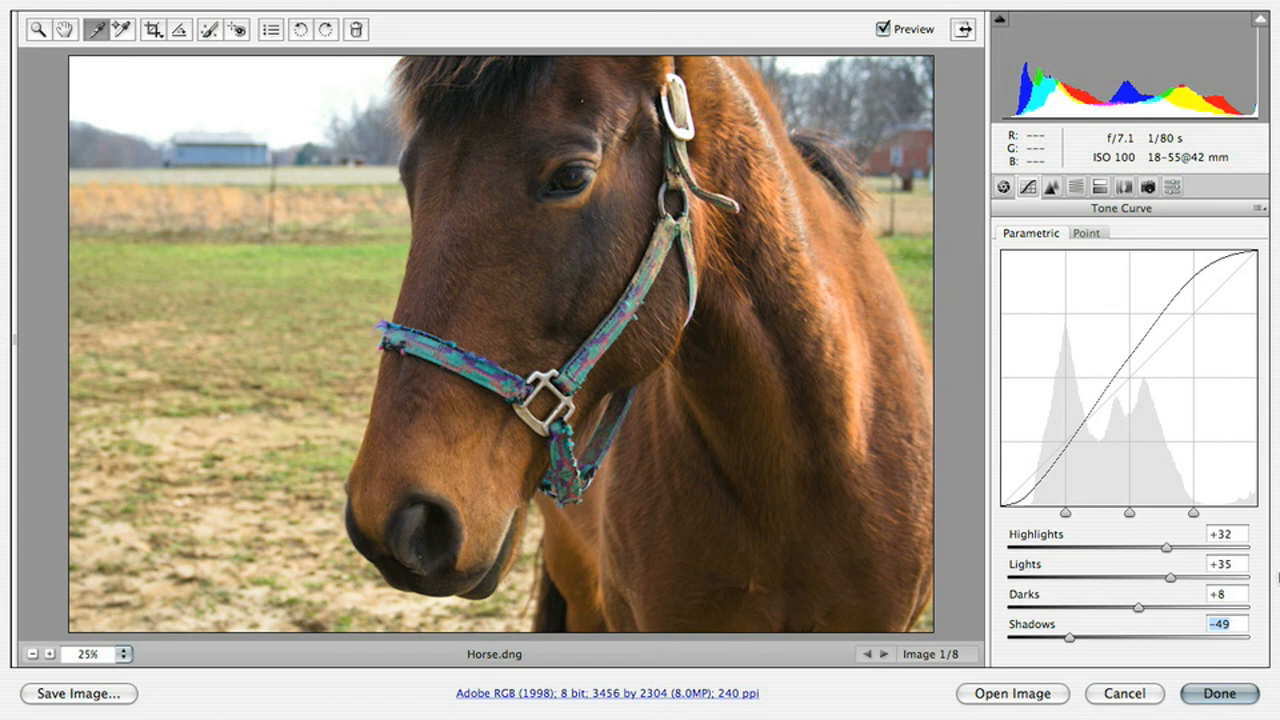
mouse_move(1209, 551)
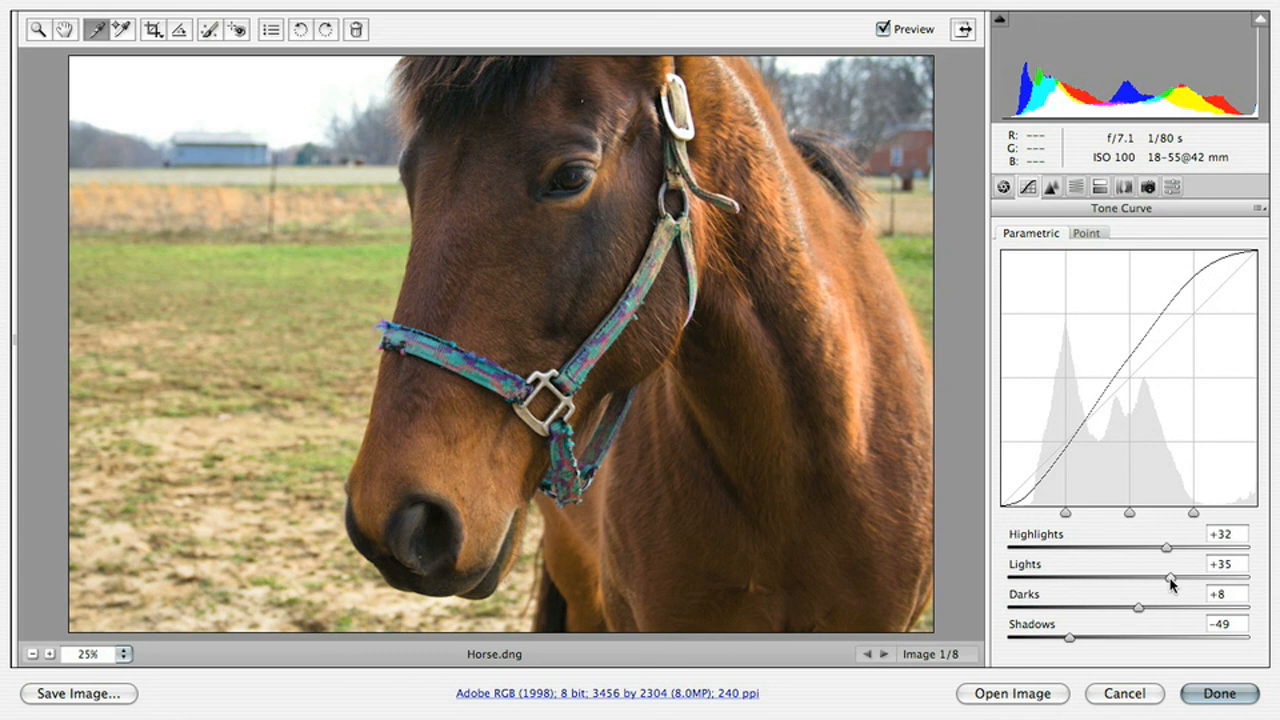
Lower Lights to +32 and bring Darks down to -32
drag(1175, 578, 1165, 578)
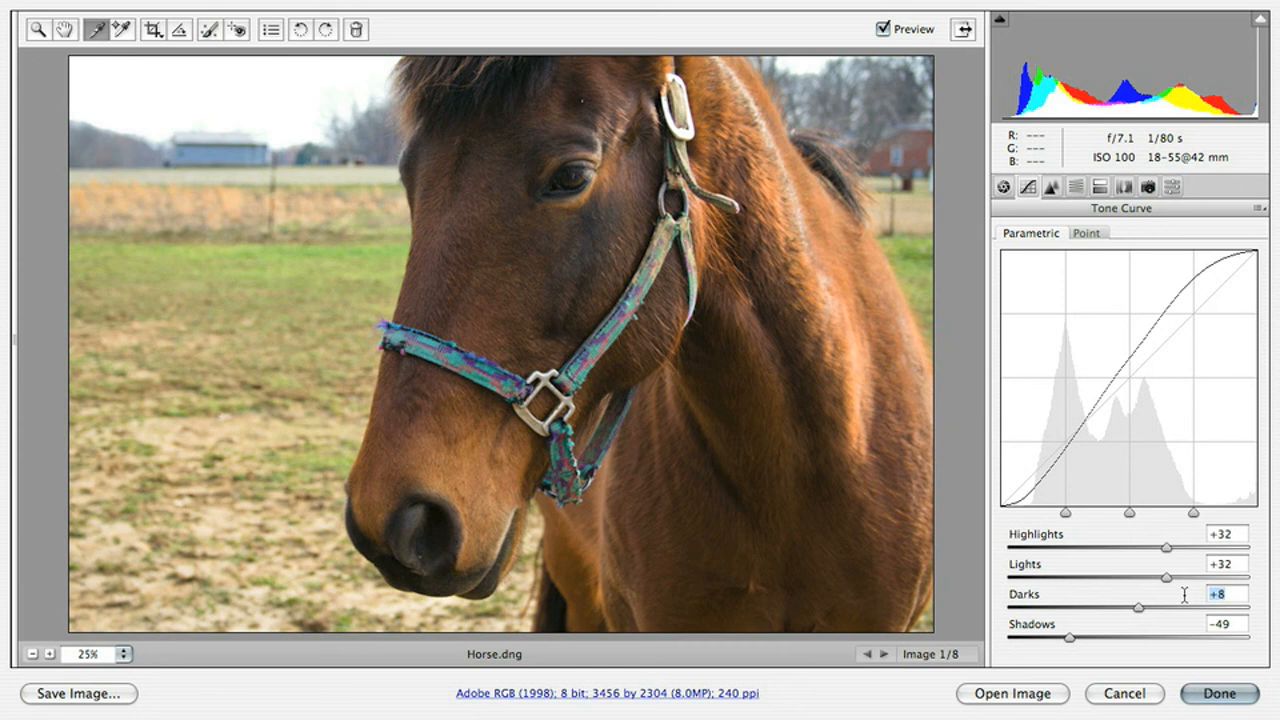
drag(1163, 607, 1090, 607)
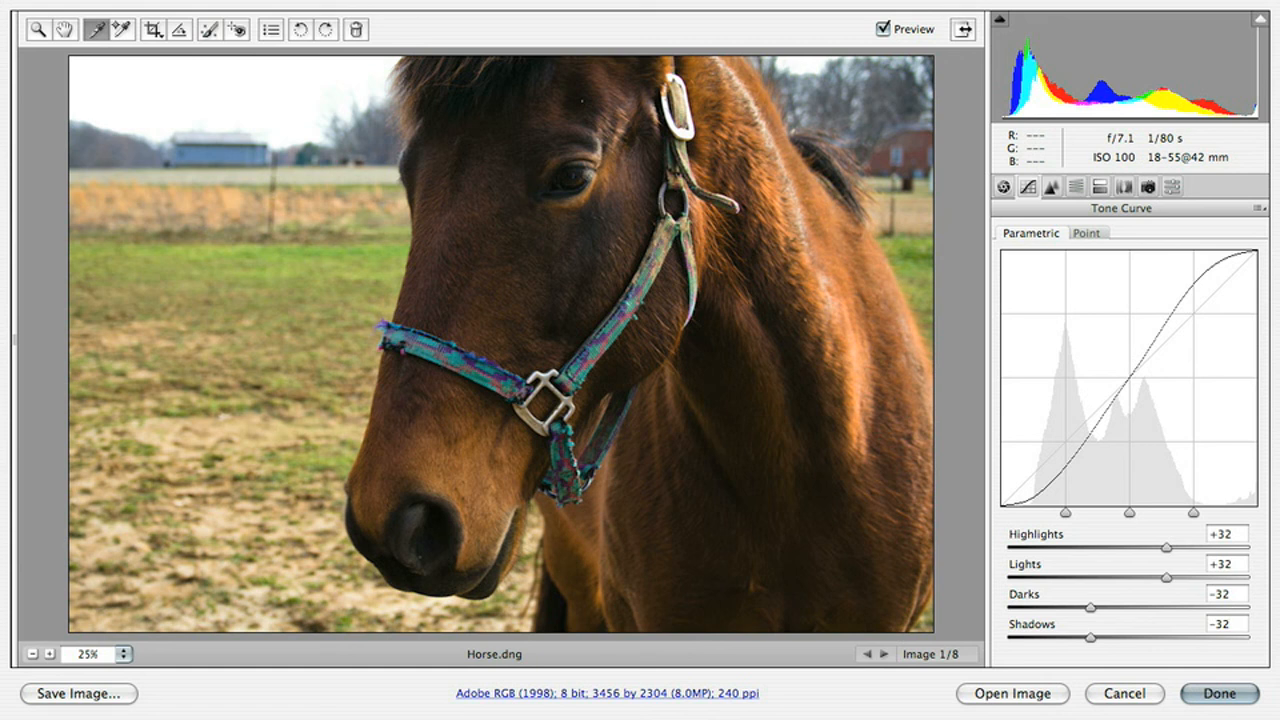
mouse_move(1045, 505)
text(-)
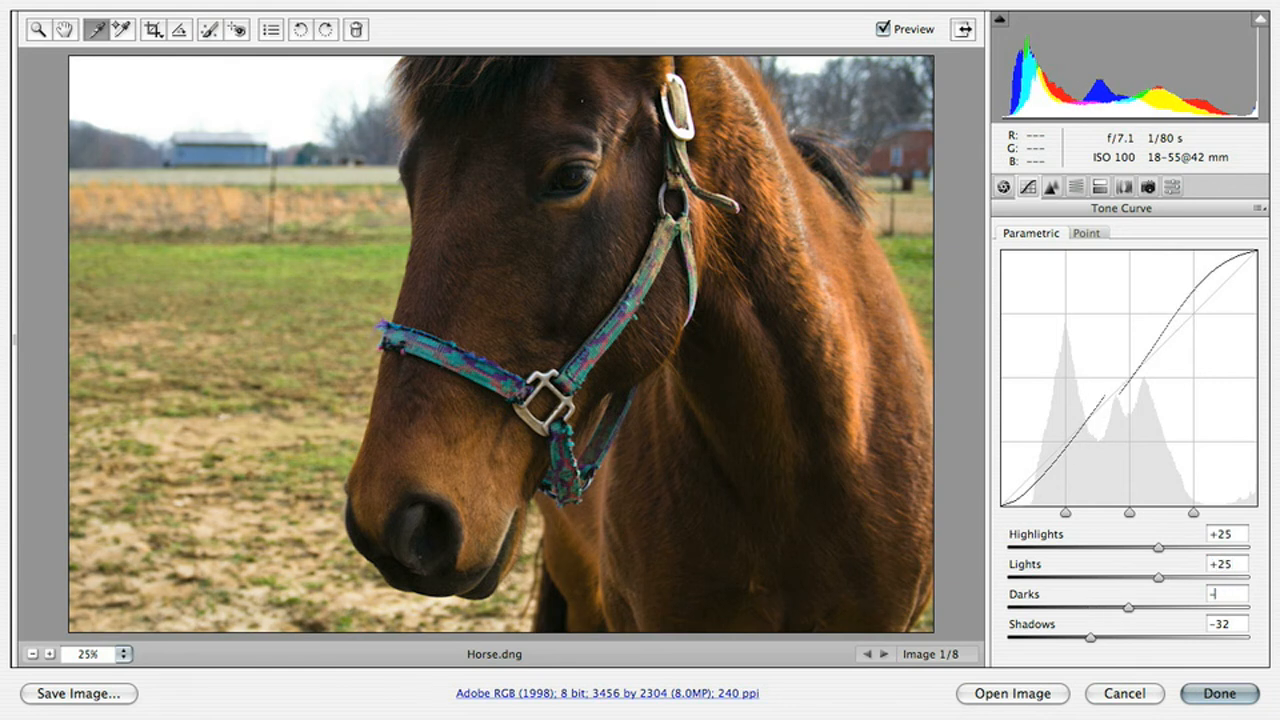
Select the Shadows value to replace it with a negative matching value
drag(1130, 607, 1098, 607)
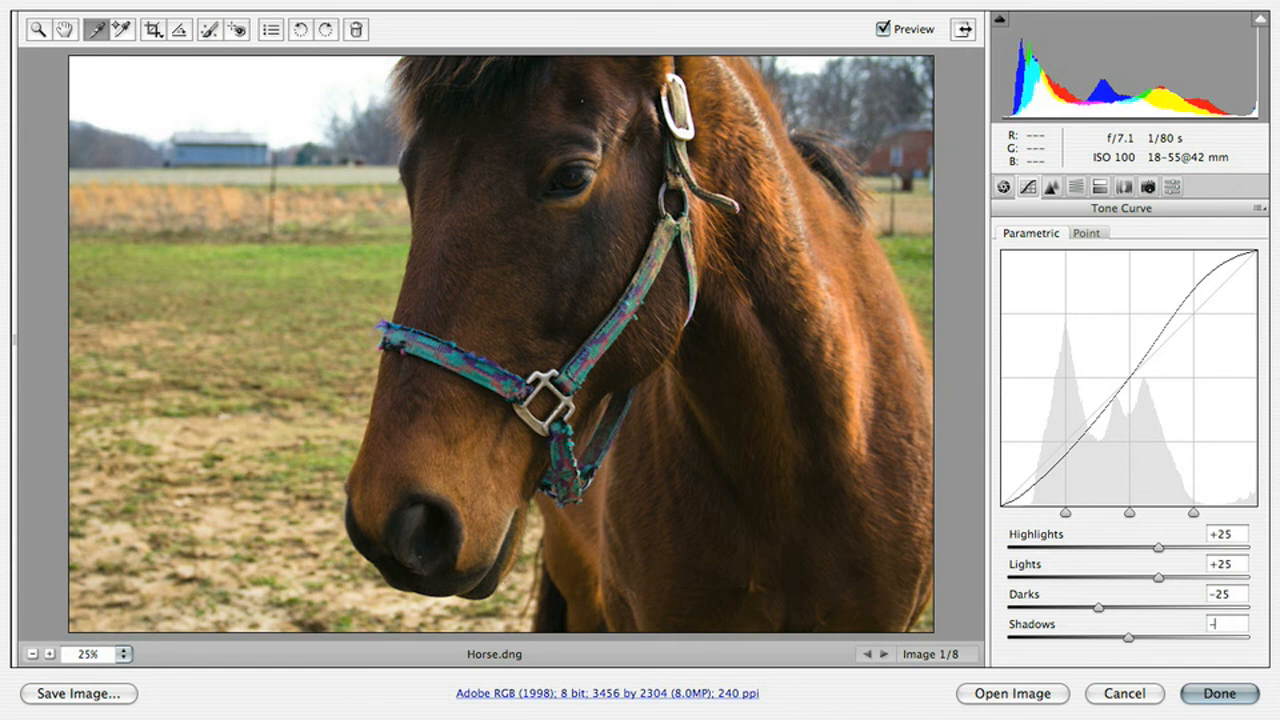